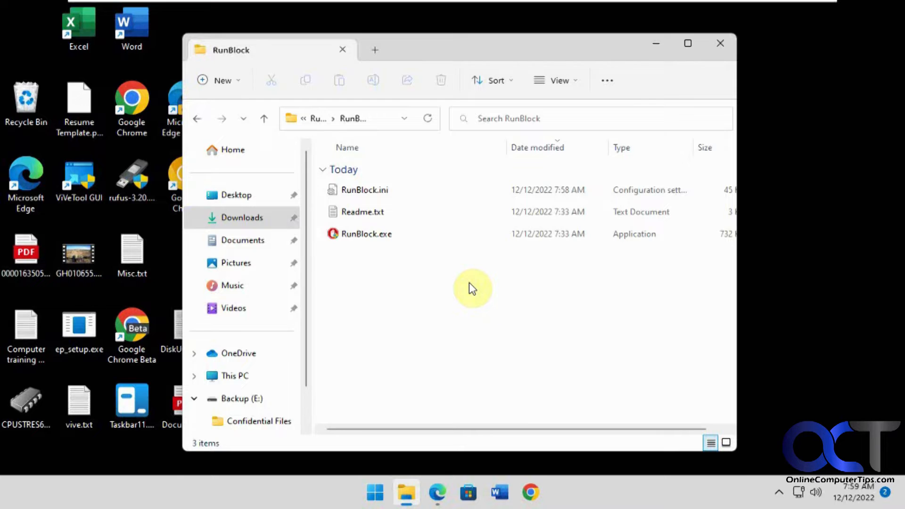
pyautogui.moveTo(582, 254)
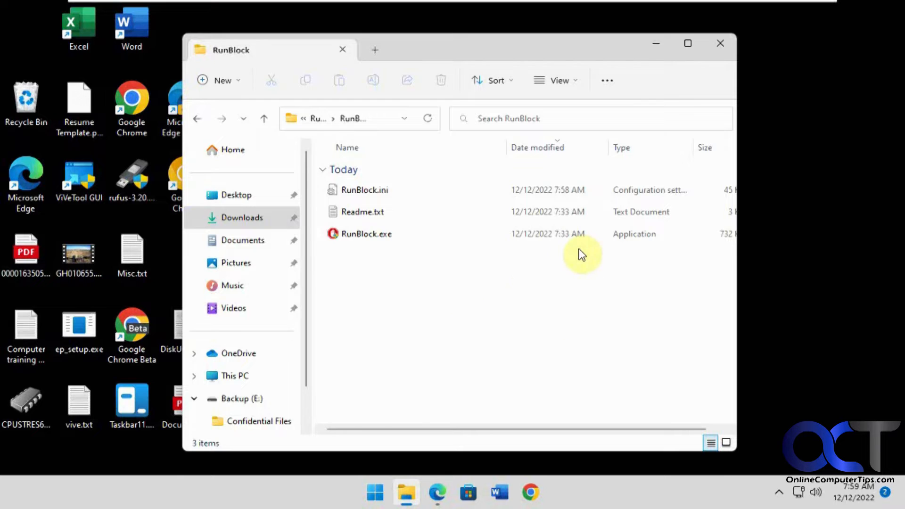
# Launch RunBlock.exe and block CPUSTRES64.EXE and WINWORD.EXE in 'Block only the list below' mode.
pyautogui.click(367, 234)
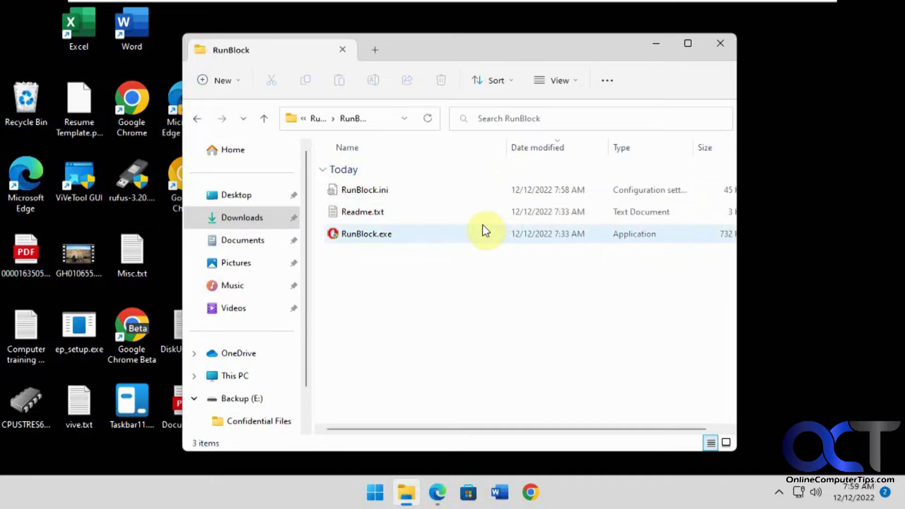
pyautogui.moveTo(387, 239)
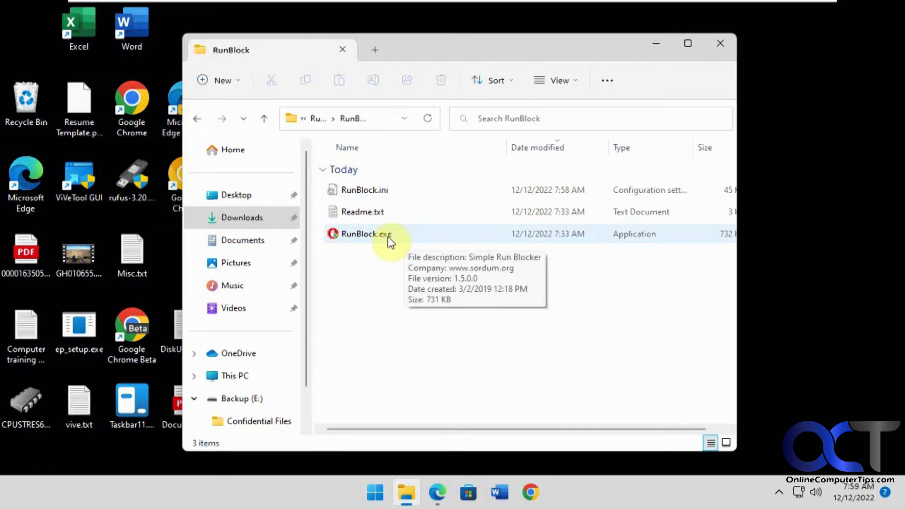
pyautogui.click(366, 234)
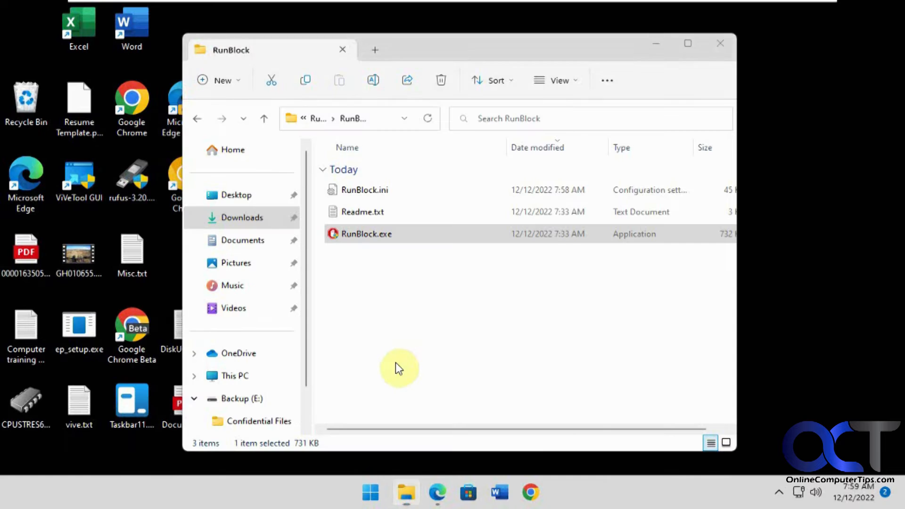
pyautogui.doubleClick(367, 234)
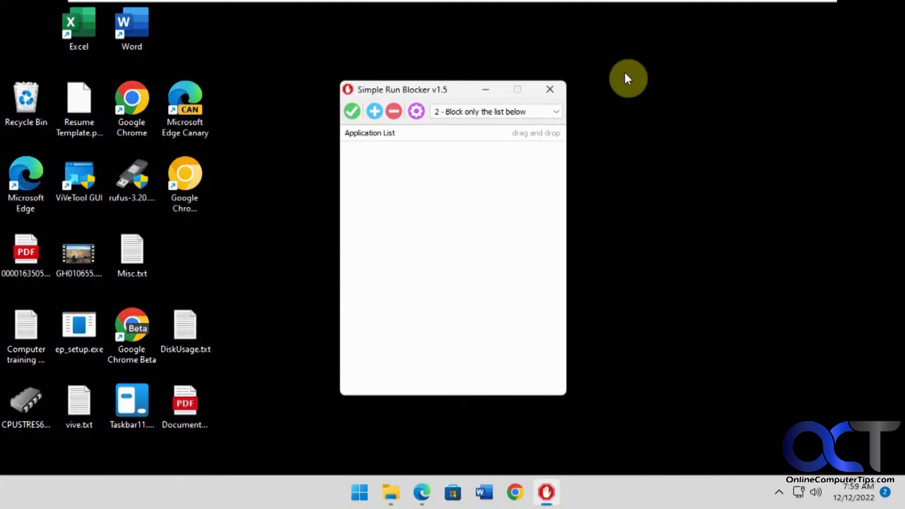
pyautogui.moveTo(397, 178)
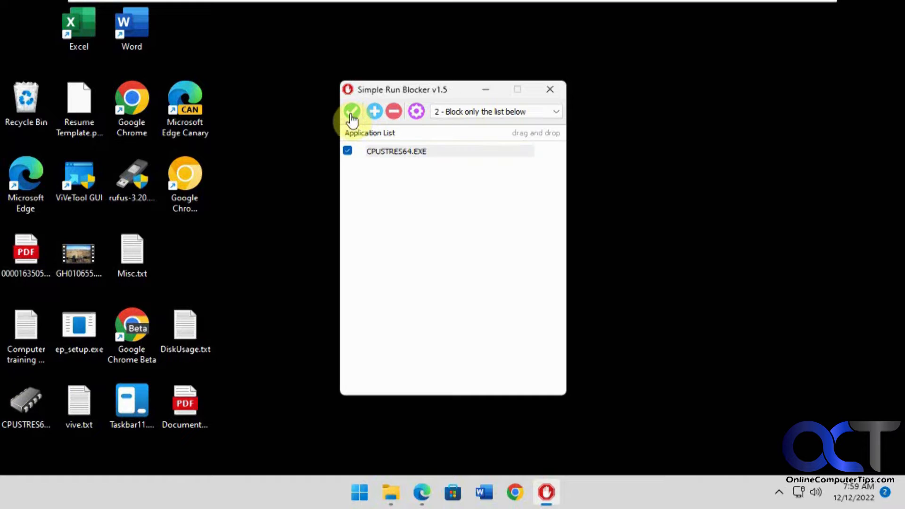
pyautogui.click(374, 112)
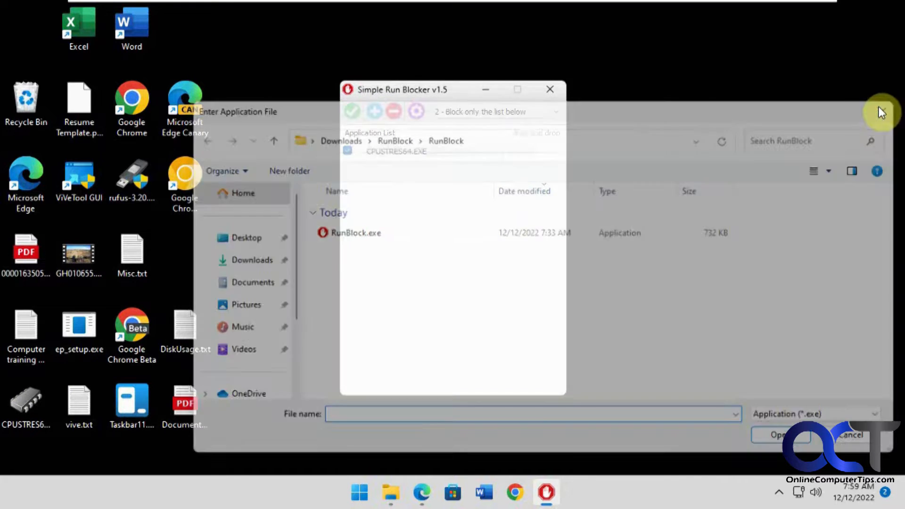
pyautogui.click(780, 435)
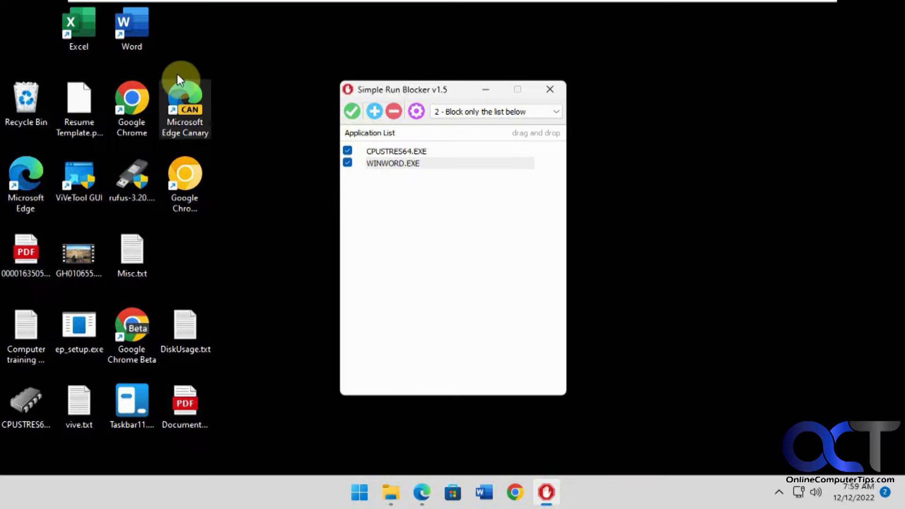
# Attempt to launch the blocked CPUSTRES64 from the desktop and dismiss the Restrictions message.
pyautogui.doubleClick(185, 98)
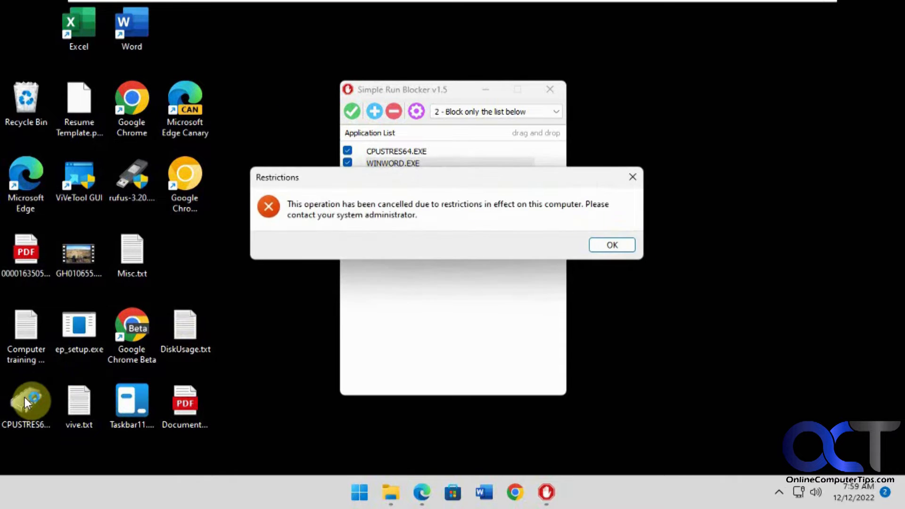
pyautogui.click(611, 245)
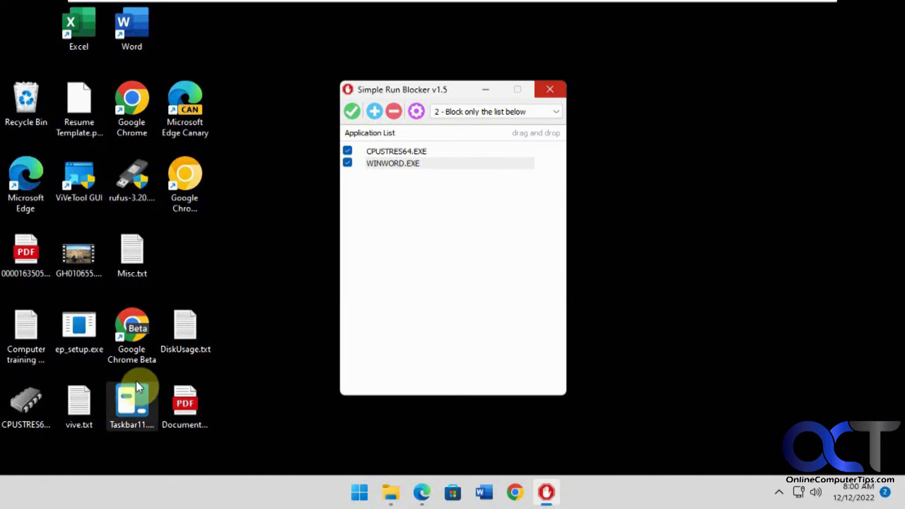
pyautogui.moveTo(346, 465)
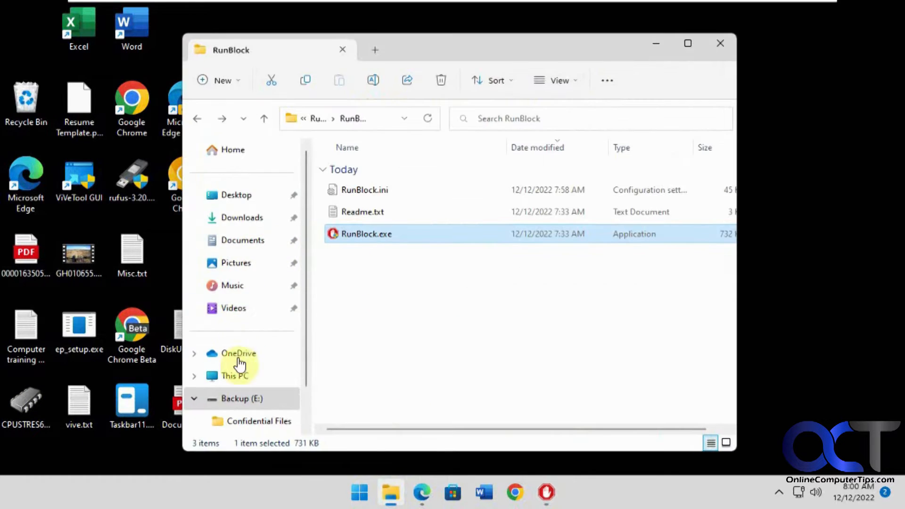
# On Backup (E:), dismiss the restriction and rename CPUSTRES64.EXE to CPUSTRES614.EXE.
pyautogui.click(242, 398)
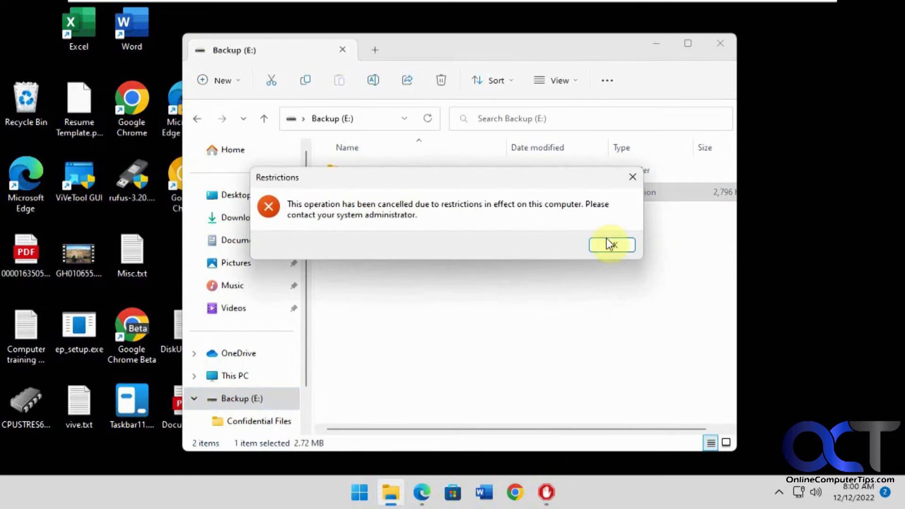
pyautogui.click(611, 245)
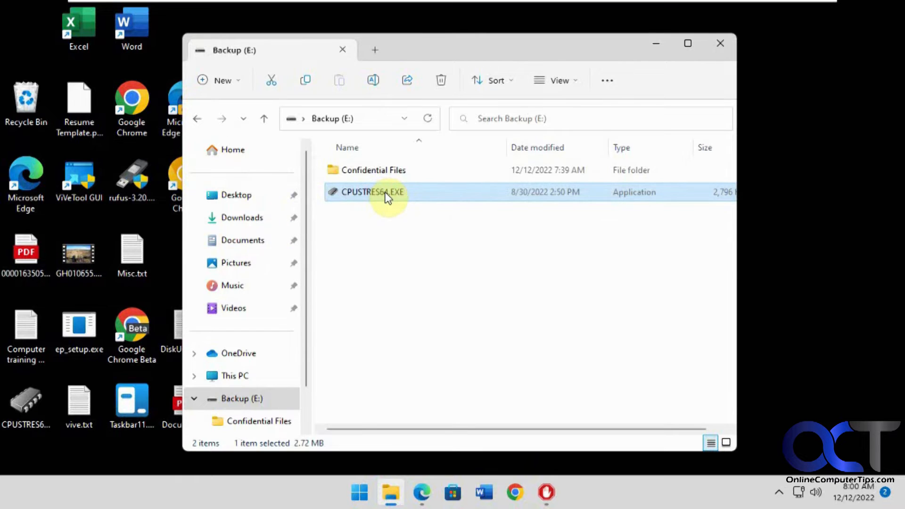
pyautogui.click(372, 191)
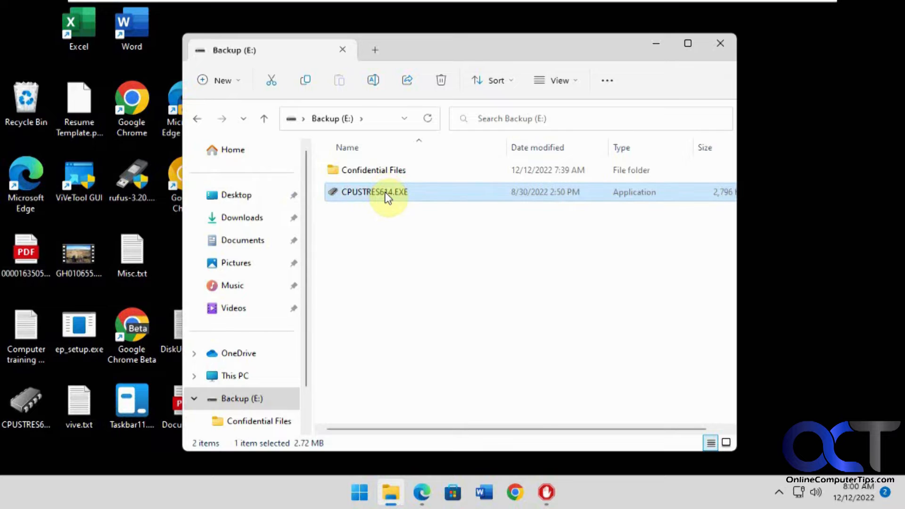
# Launch the renamed CPUSTRES614.EXE past the block, dismiss its license dialog, minimize Explorer.
pyautogui.doubleClick(374, 191)
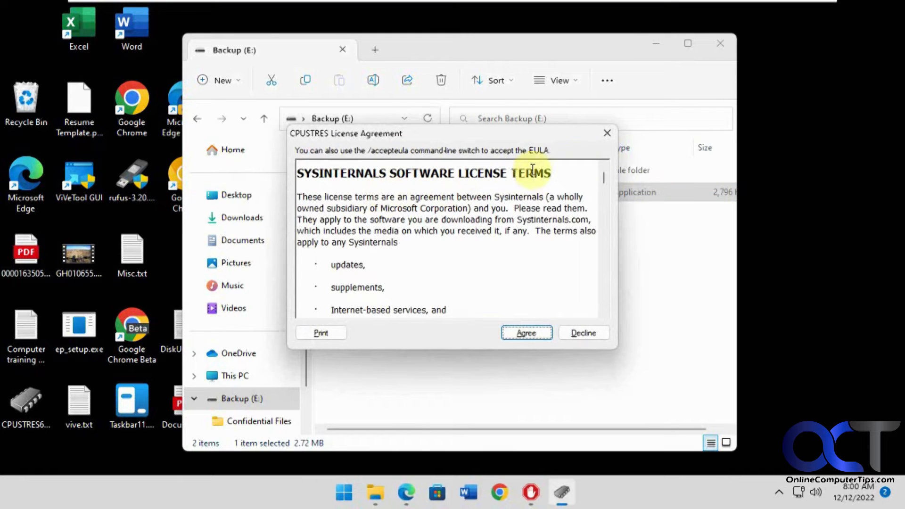
pyautogui.click(525, 333)
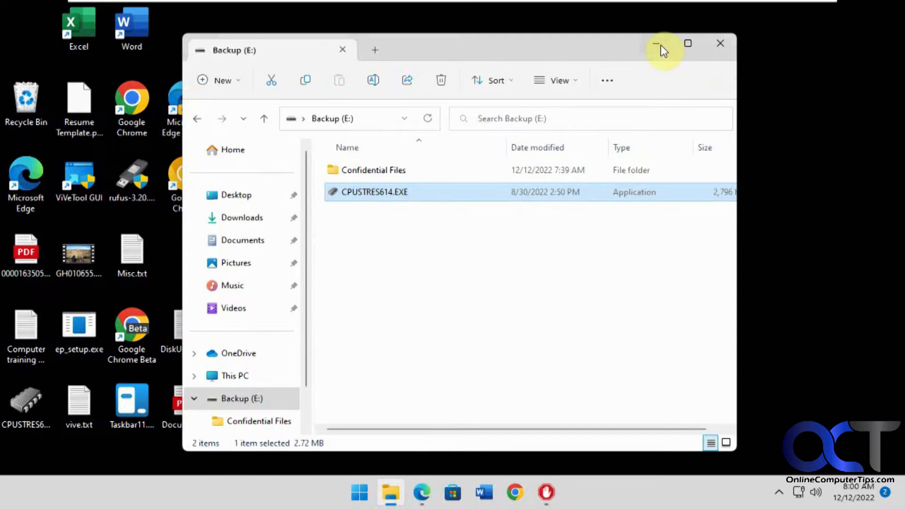
pyautogui.click(664, 44)
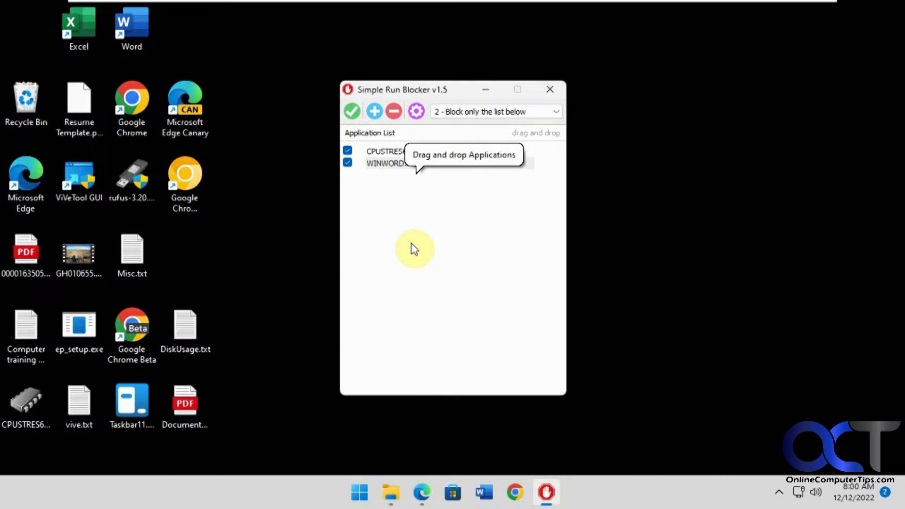
pyautogui.moveTo(467, 281)
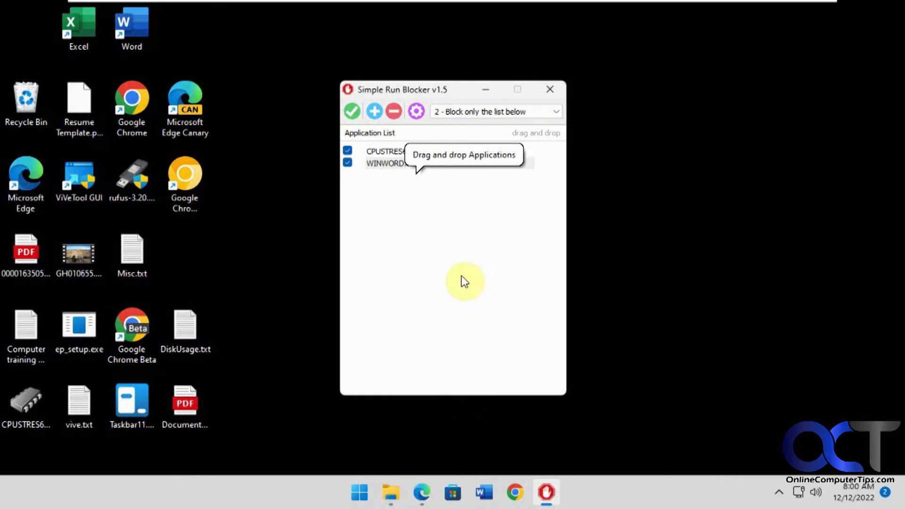
pyautogui.moveTo(407, 195)
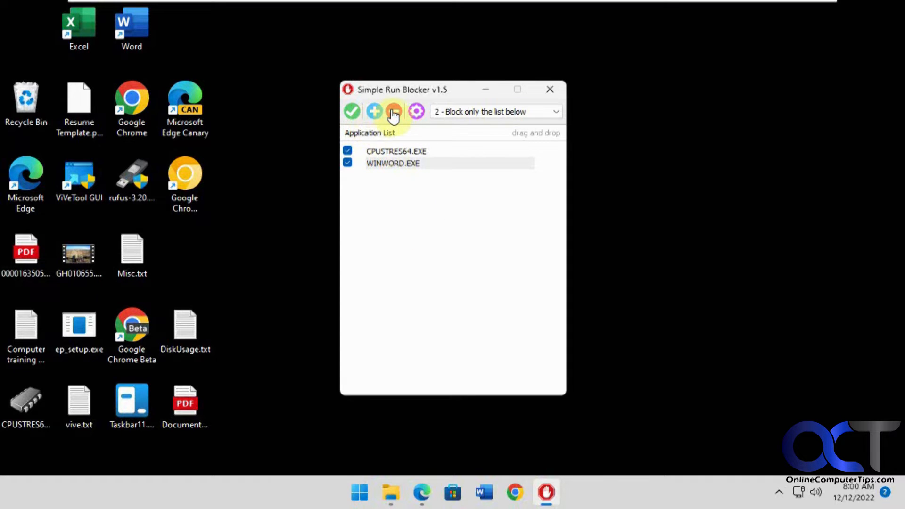
# Remove CPUSTRES64.EXE and WINWORD.EXE so the block list is empty.
pyautogui.click(394, 111)
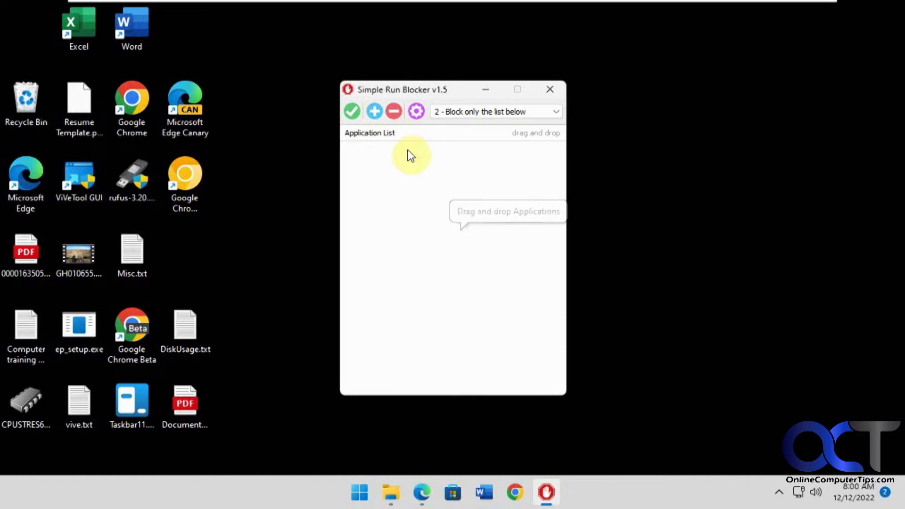
# In Hide Or Lock Drives, tick drive E: and settle on Lock Drives mode.
pyautogui.click(415, 111)
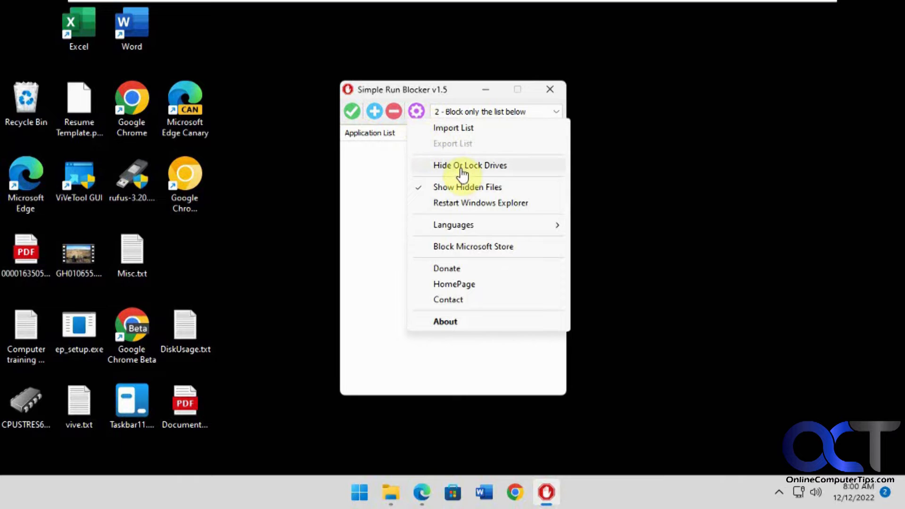
pyautogui.click(469, 165)
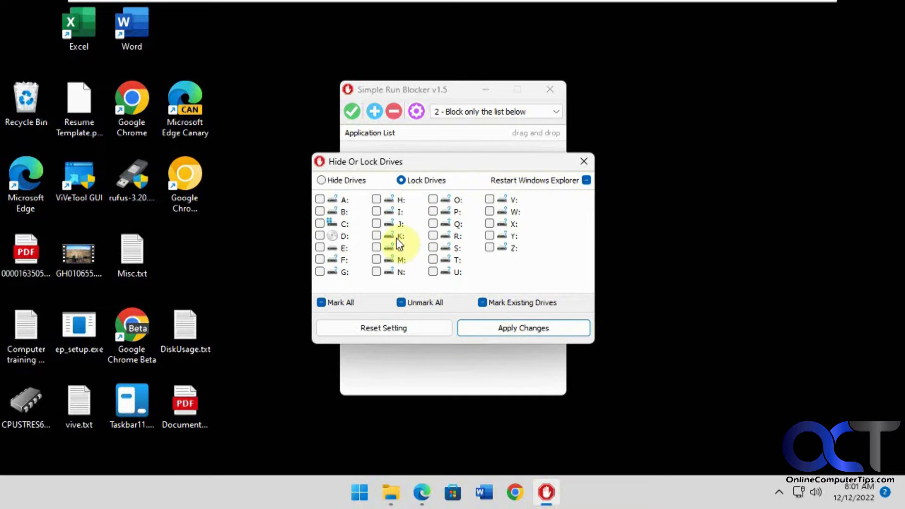
pyautogui.moveTo(364, 216)
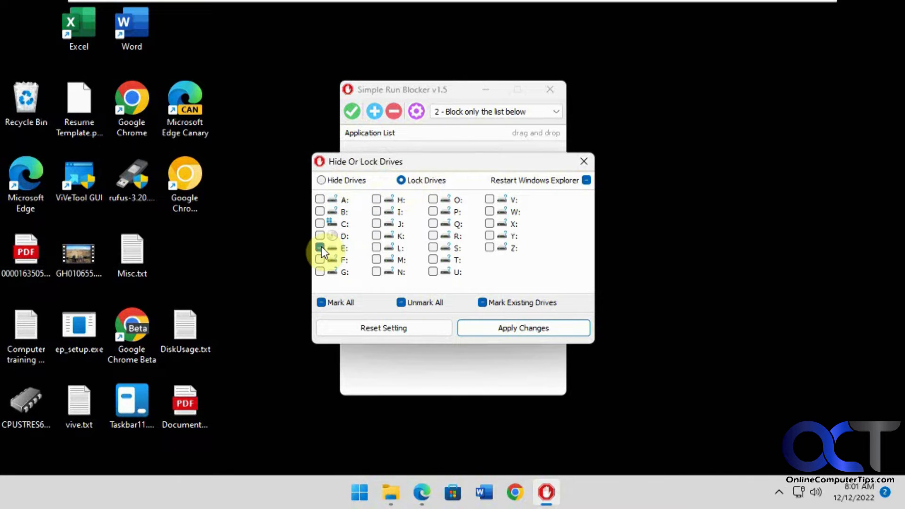
pyautogui.click(320, 247)
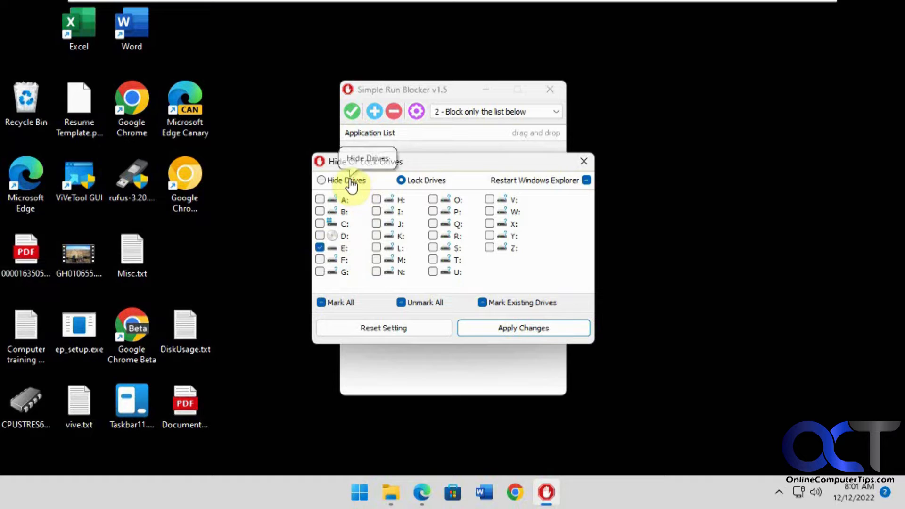
pyautogui.click(322, 180)
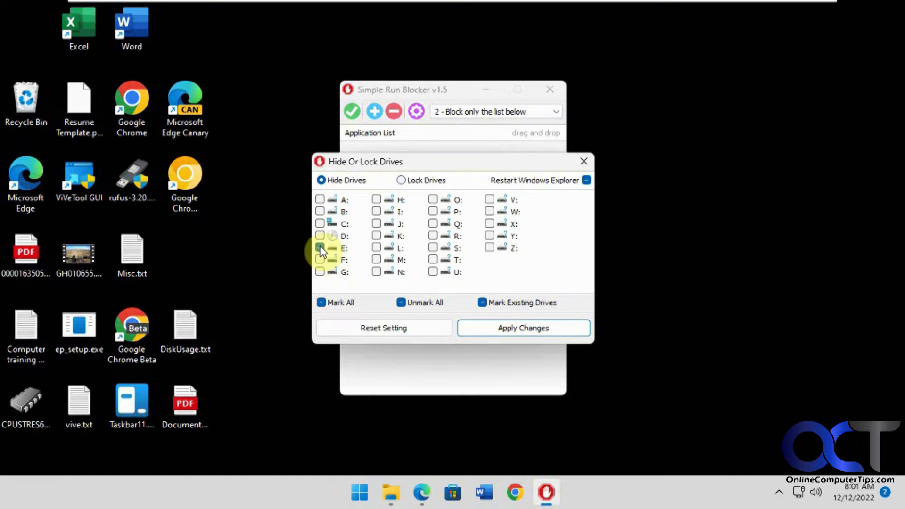
pyautogui.click(402, 180)
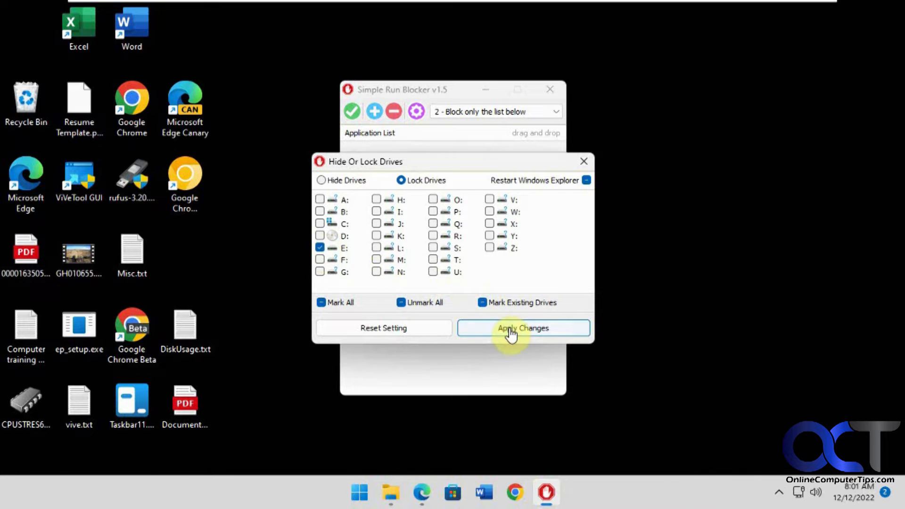
pyautogui.moveTo(524, 185)
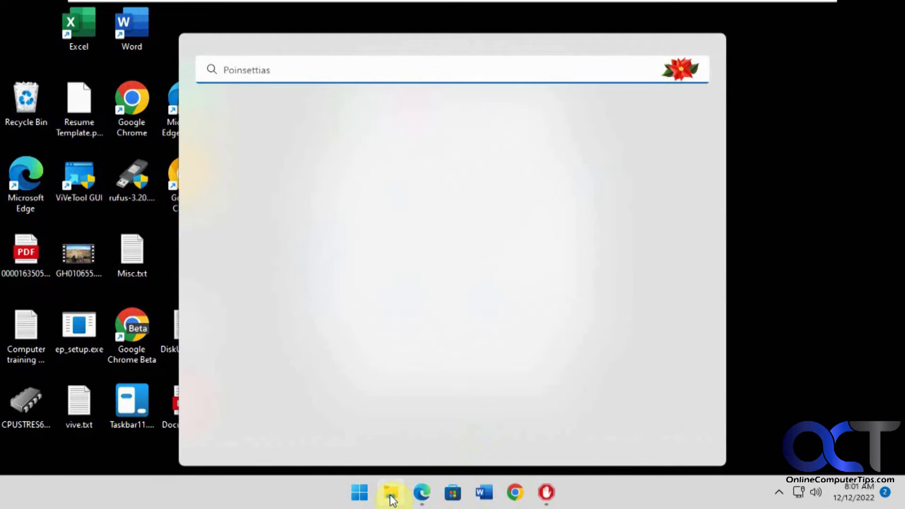
# Try opening the locked Backup (E:) drive in File Explorer and dismiss the Restrictions warning.
pyautogui.click(390, 493)
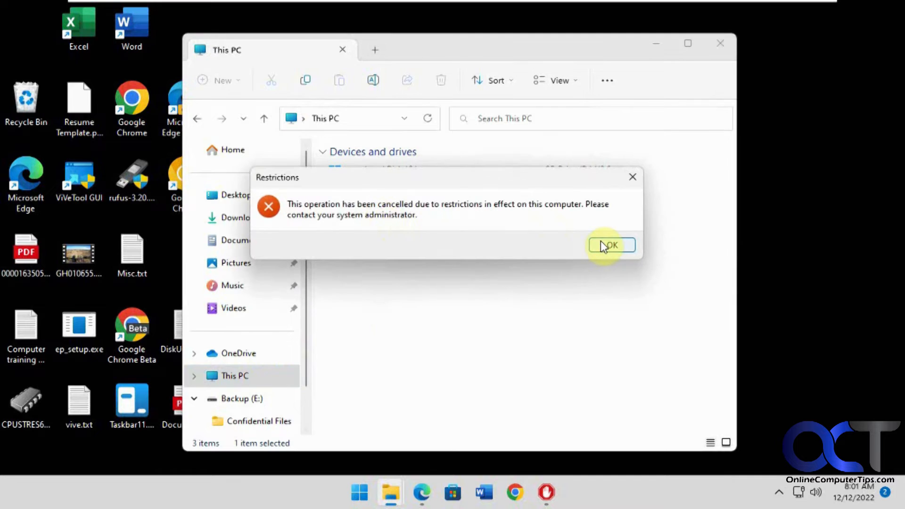
pyautogui.click(610, 245)
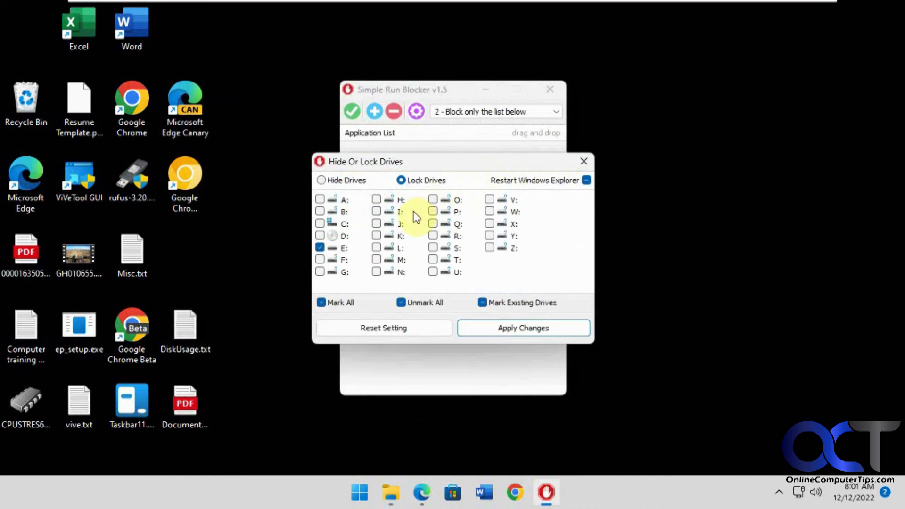
# Switch drive E: to Hide Drives mode, apply the changes, and check in File Explorer.
pyautogui.click(321, 180)
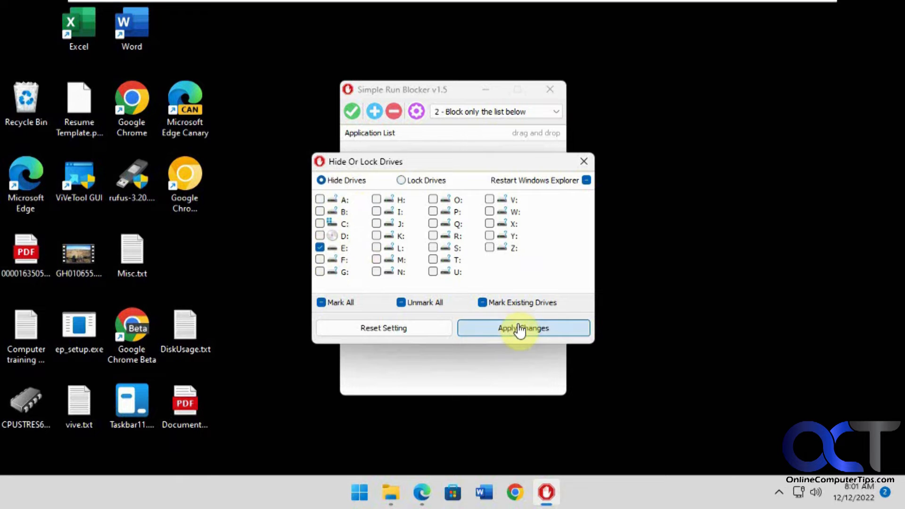
pyautogui.click(523, 328)
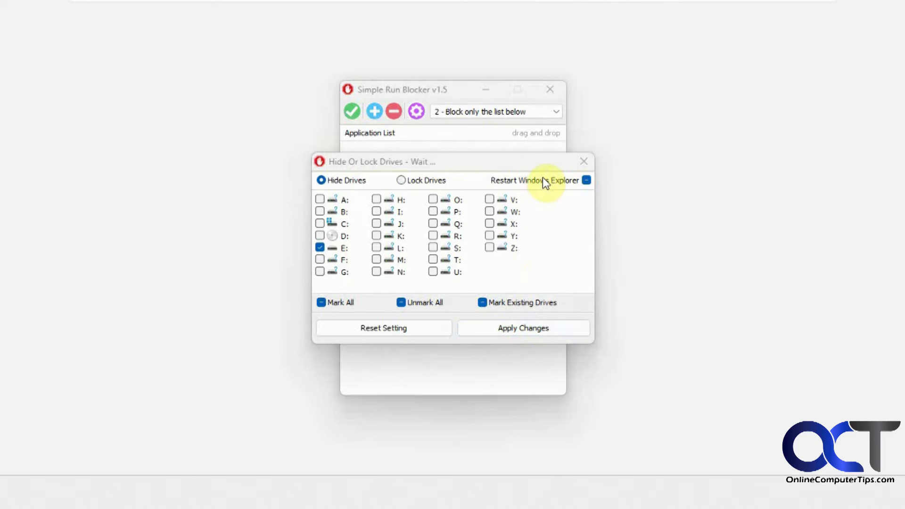
pyautogui.click(586, 179)
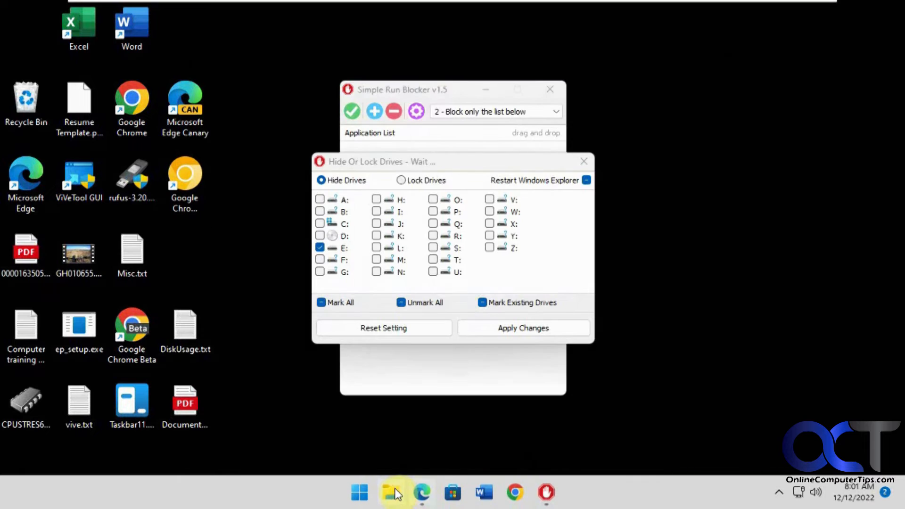
pyautogui.click(392, 493)
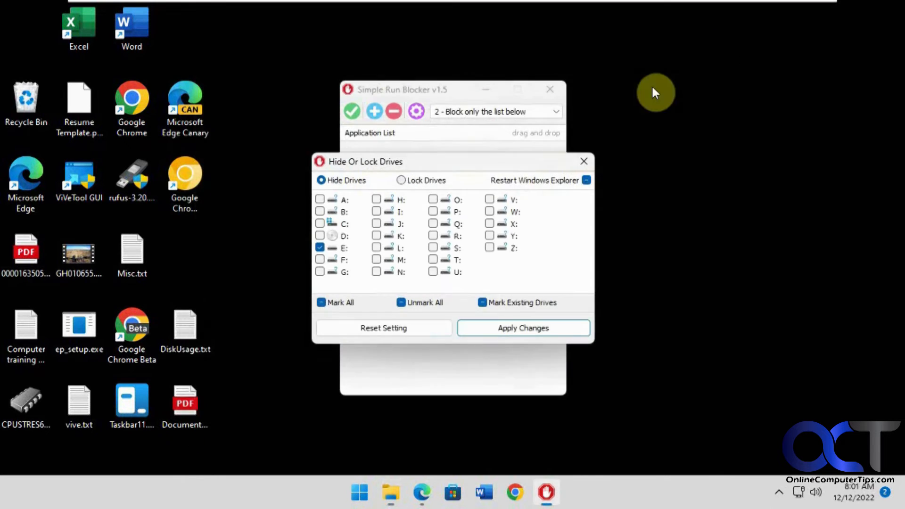
pyautogui.moveTo(503, 305)
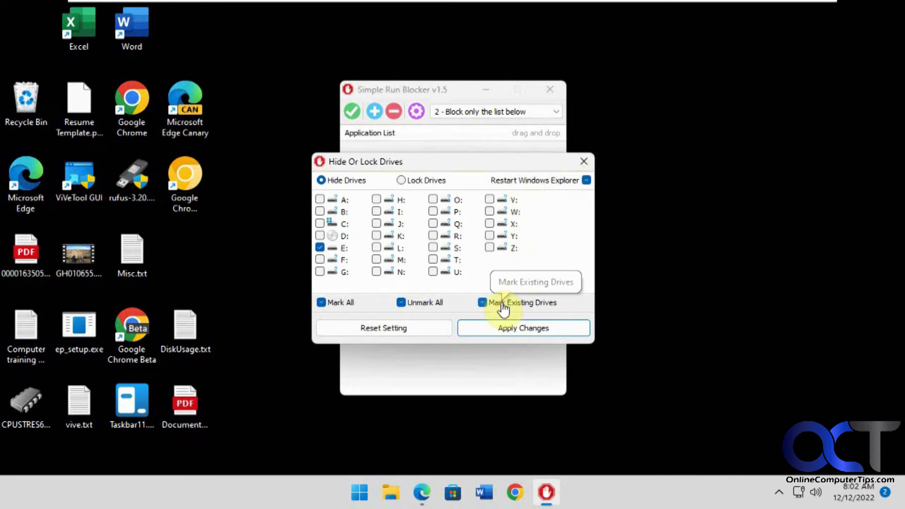
# Mark all existing drives C:, D: and E: for hiding.
pyautogui.click(522, 302)
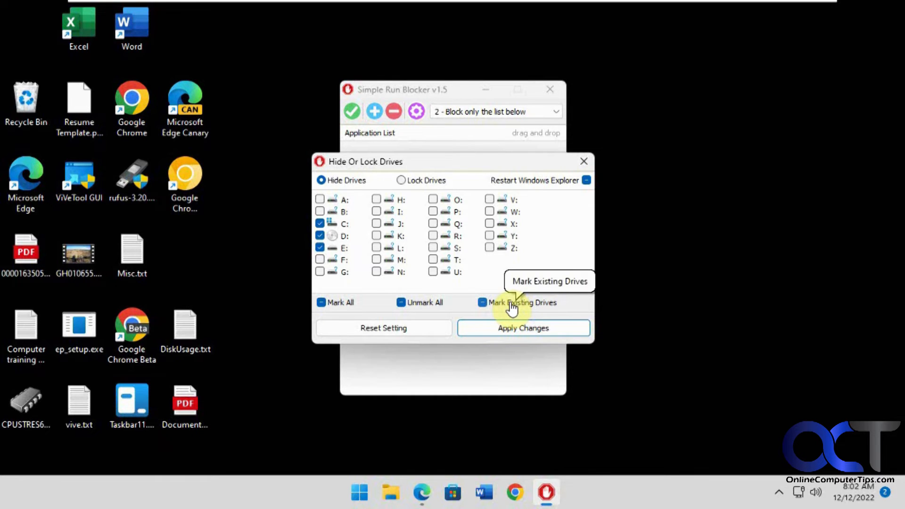
pyautogui.moveTo(481, 259)
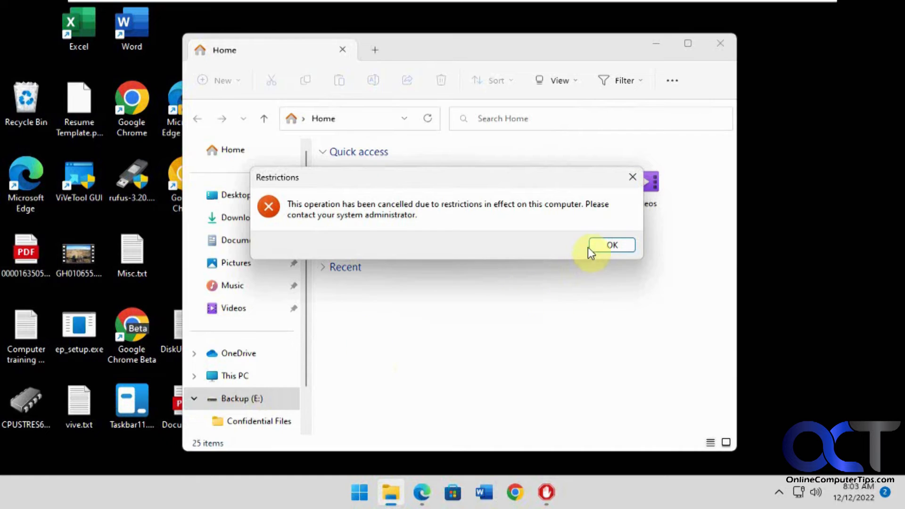
# Dismiss the restriction warning and reset all drive hide and lock settings.
pyautogui.click(611, 245)
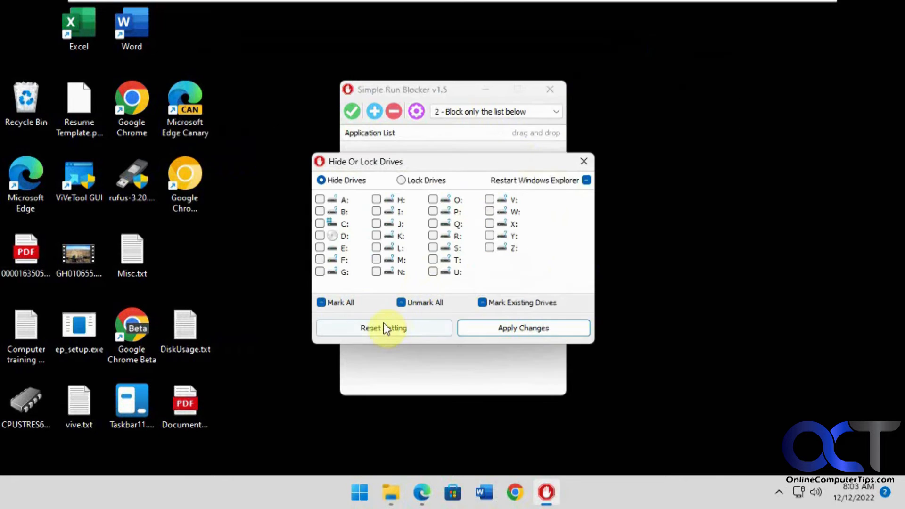
pyautogui.click(384, 328)
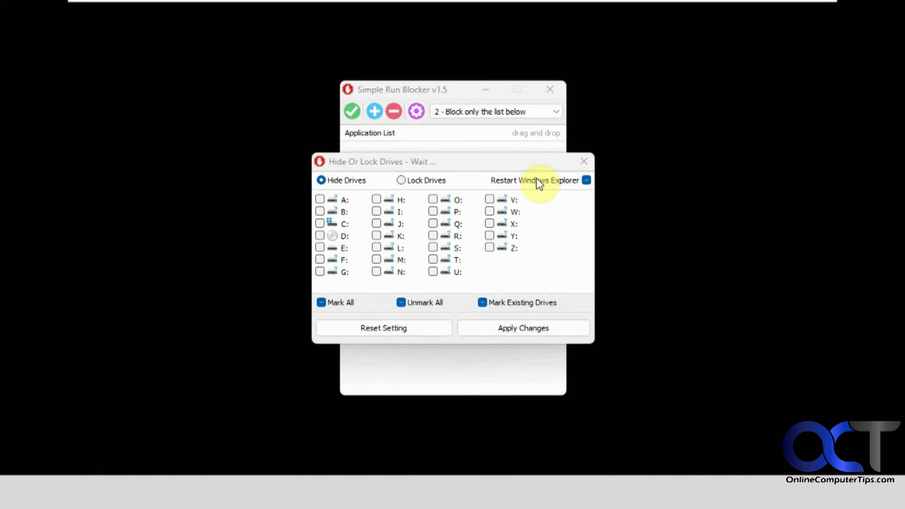
pyautogui.click(585, 180)
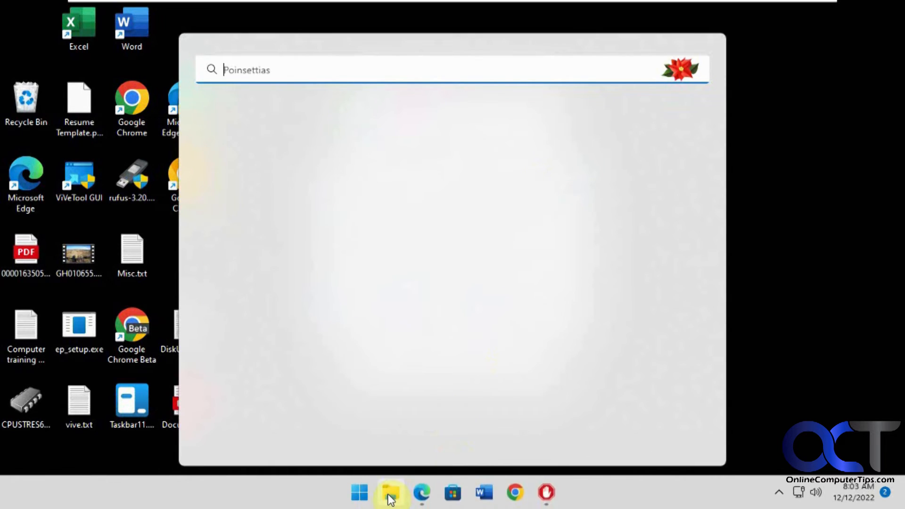
# Confirm Backup (E:) is reachable in File Explorer and close the Hide Or Lock Drives window.
pyautogui.click(390, 493)
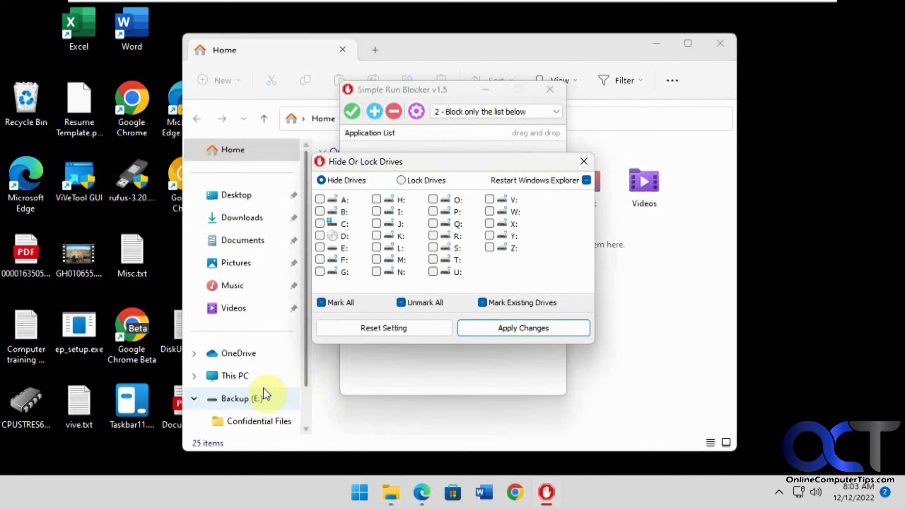
pyautogui.click(241, 398)
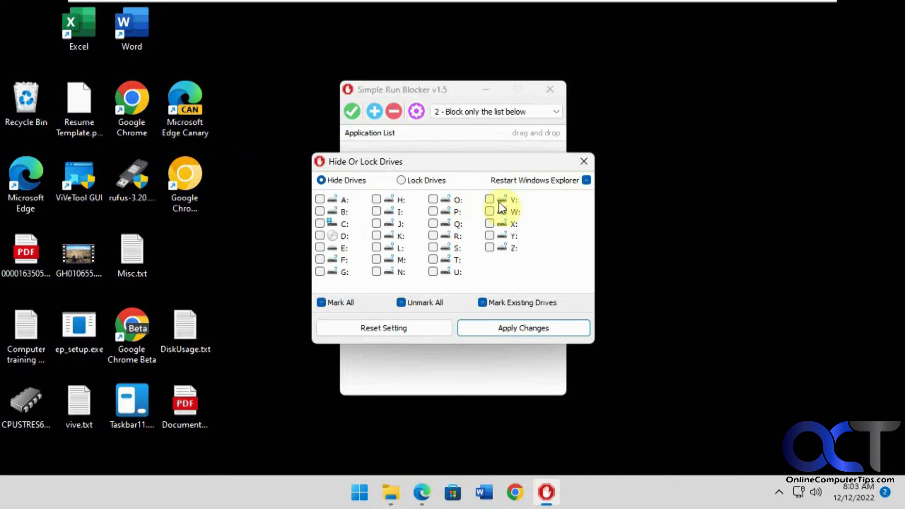
pyautogui.click(583, 161)
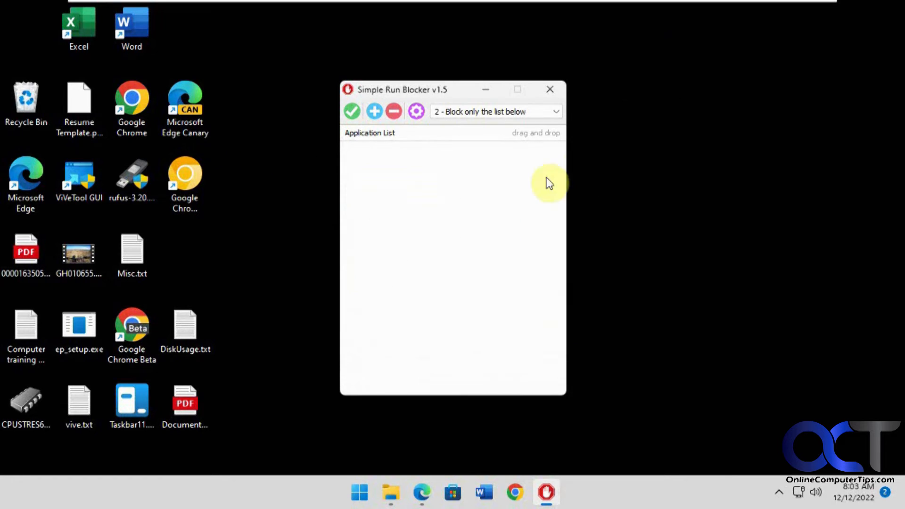
pyautogui.click(415, 112)
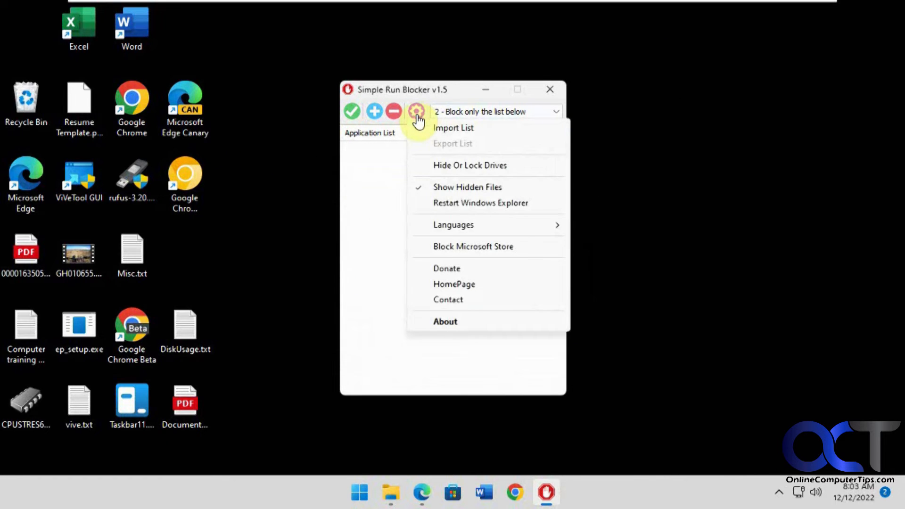
pyautogui.moveTo(462, 254)
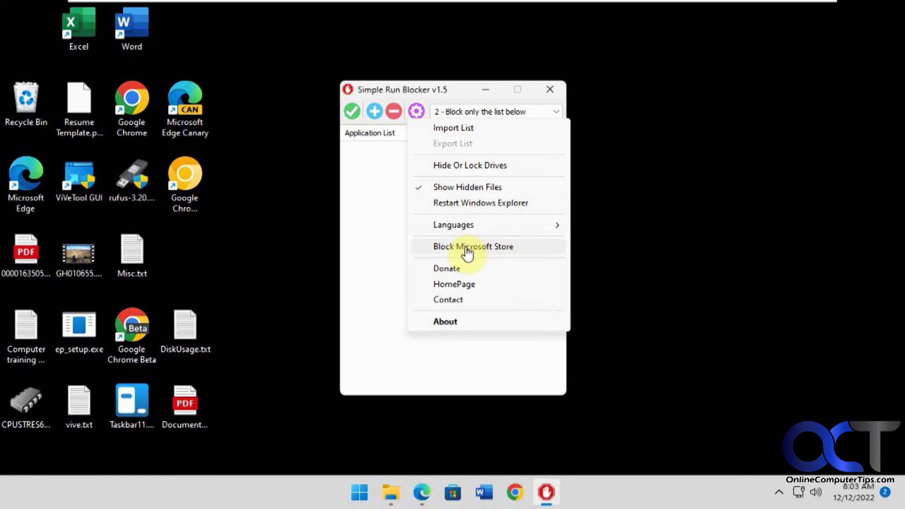
pyautogui.moveTo(442, 249)
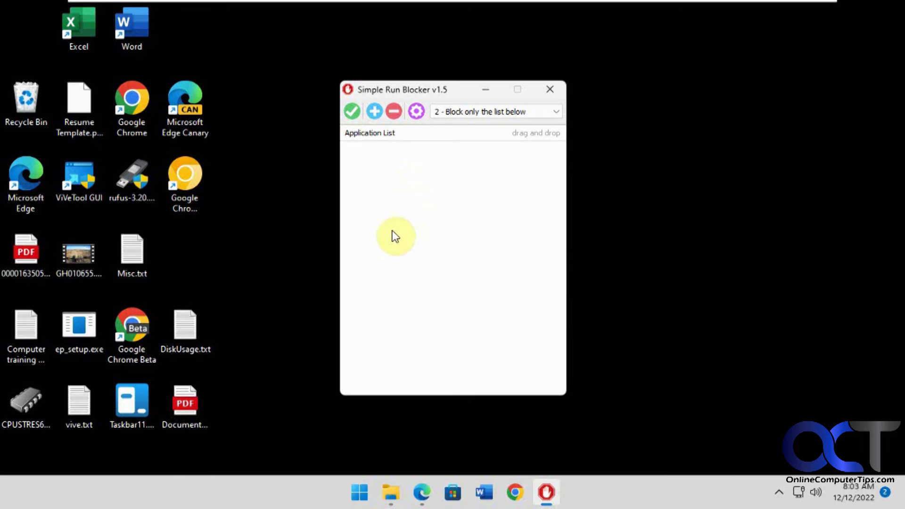
pyautogui.moveTo(404, 230)
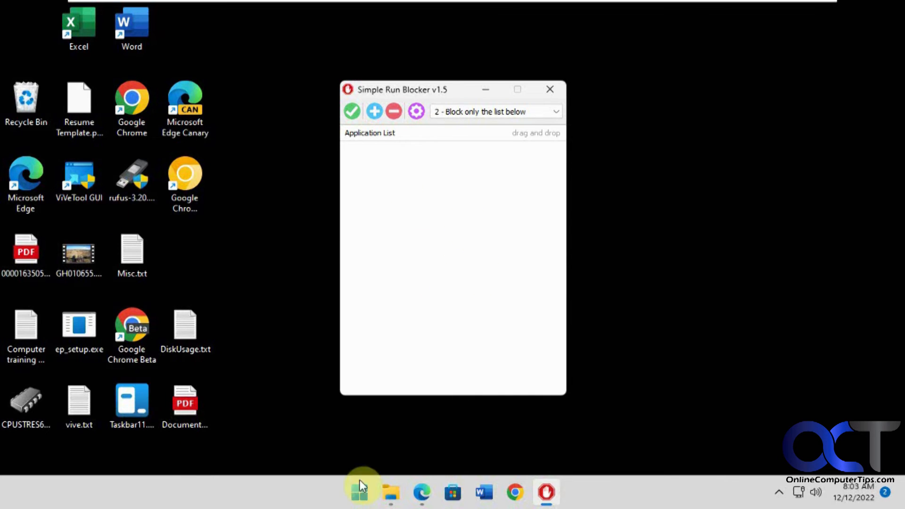
pyautogui.moveTo(407, 280)
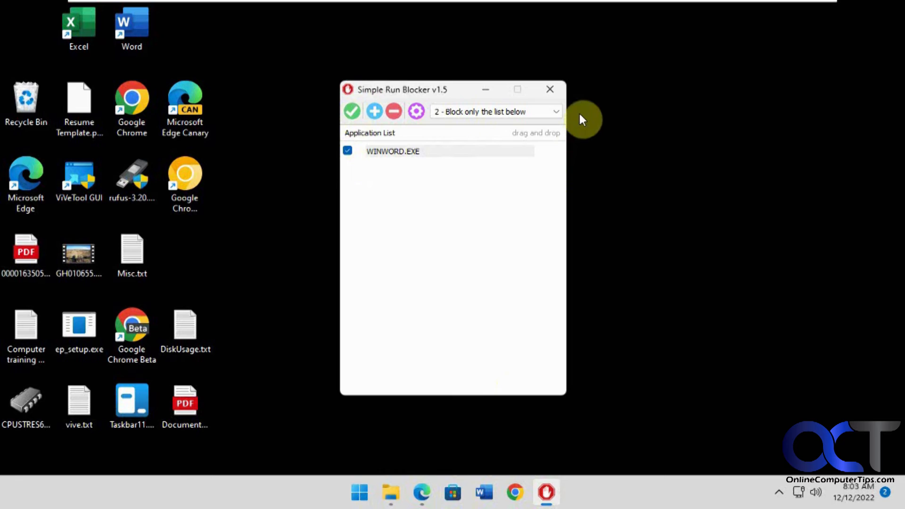
# Add WINWORD.EXE to the application block list.
pyautogui.click(358, 492)
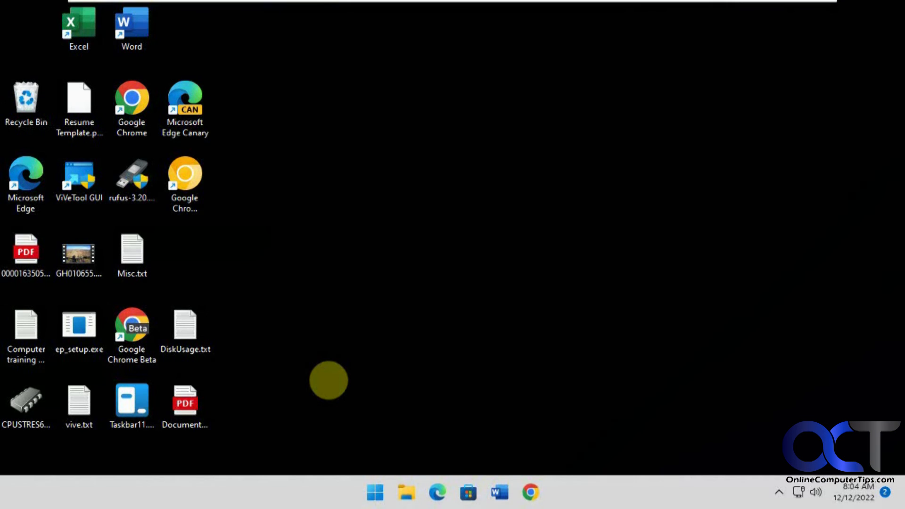
pyautogui.moveTo(531, 218)
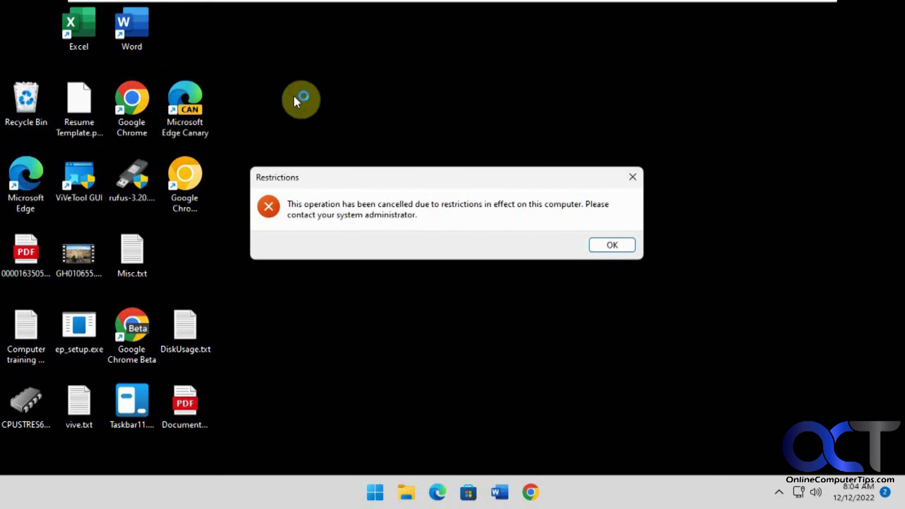
# Acknowledge the restrictions warning refusing Word, then bring up File Explorer on Home.
pyautogui.click(610, 245)
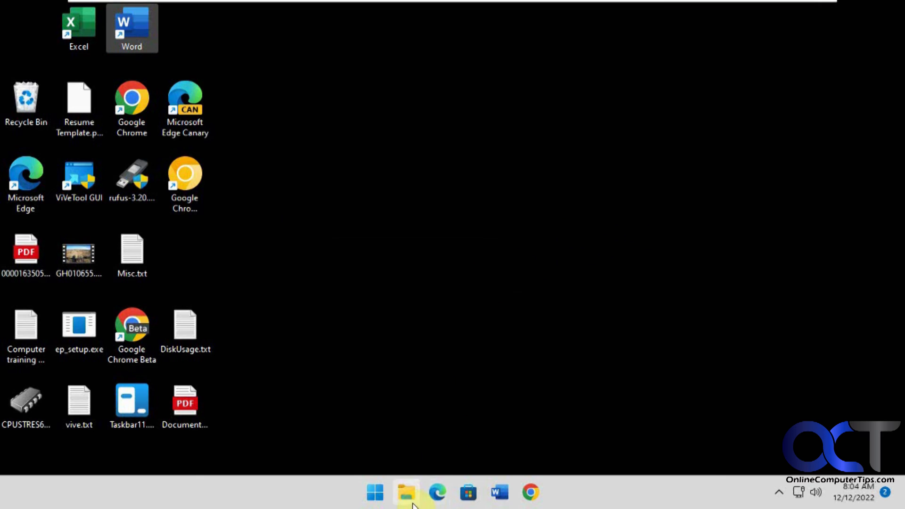
pyautogui.click(405, 492)
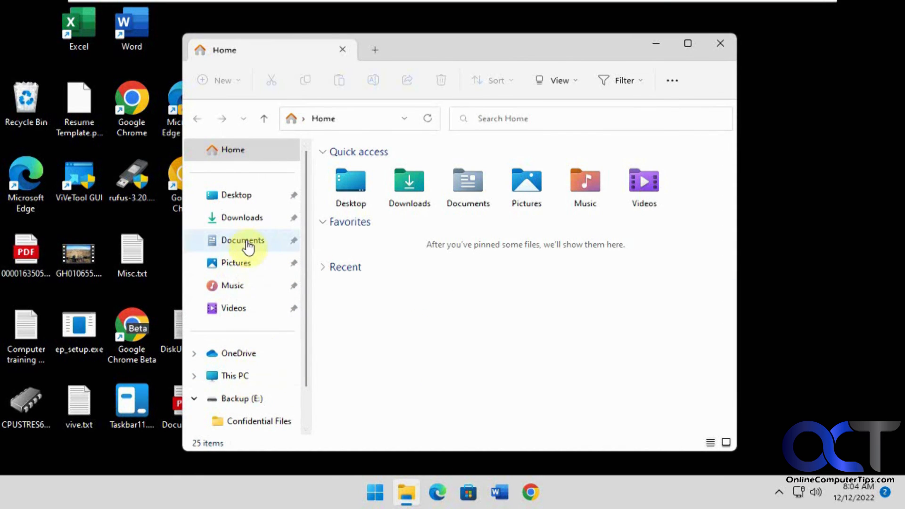
pyautogui.moveTo(248, 221)
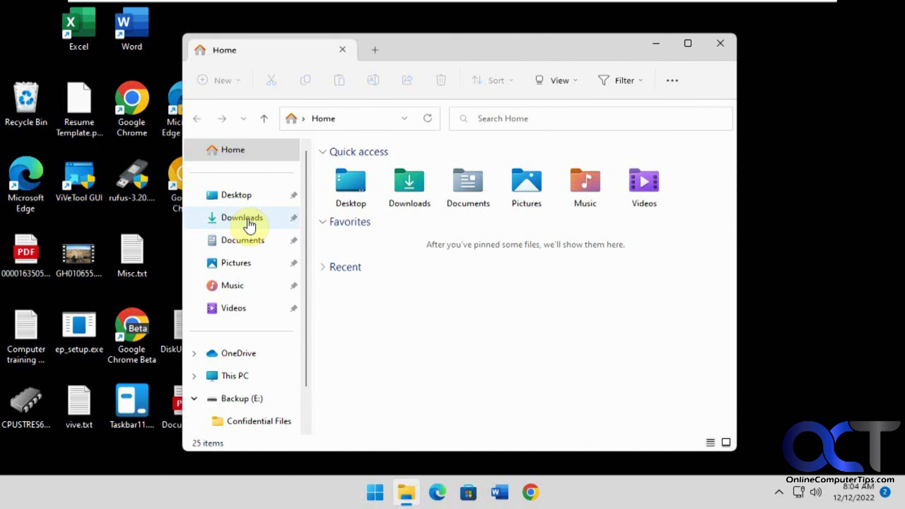